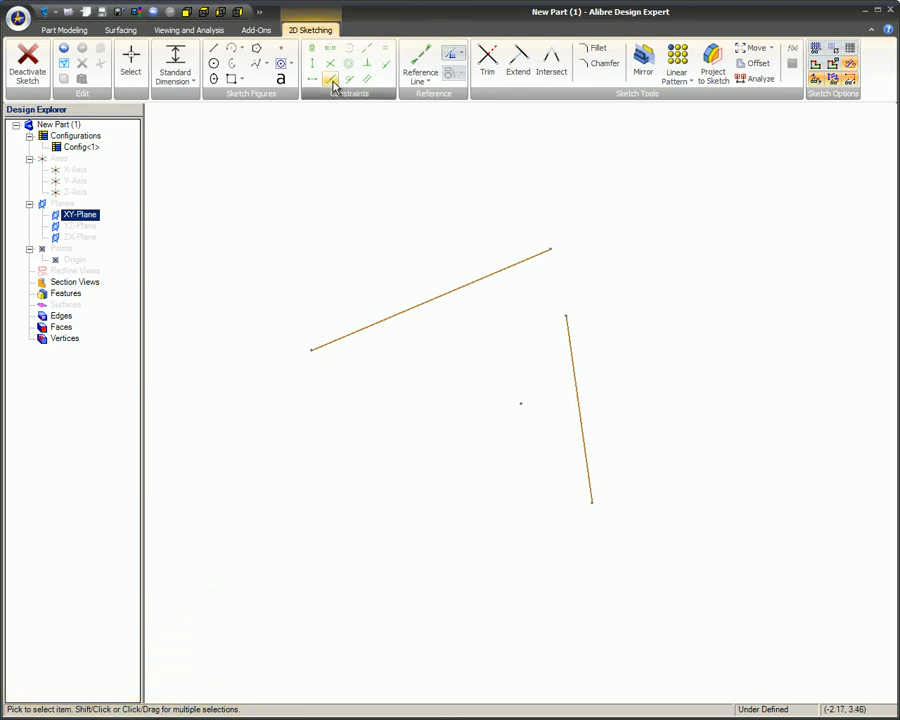
Step: Start the Midline constraint to tie the steep line's top endpoint to the long line
click(330, 80)
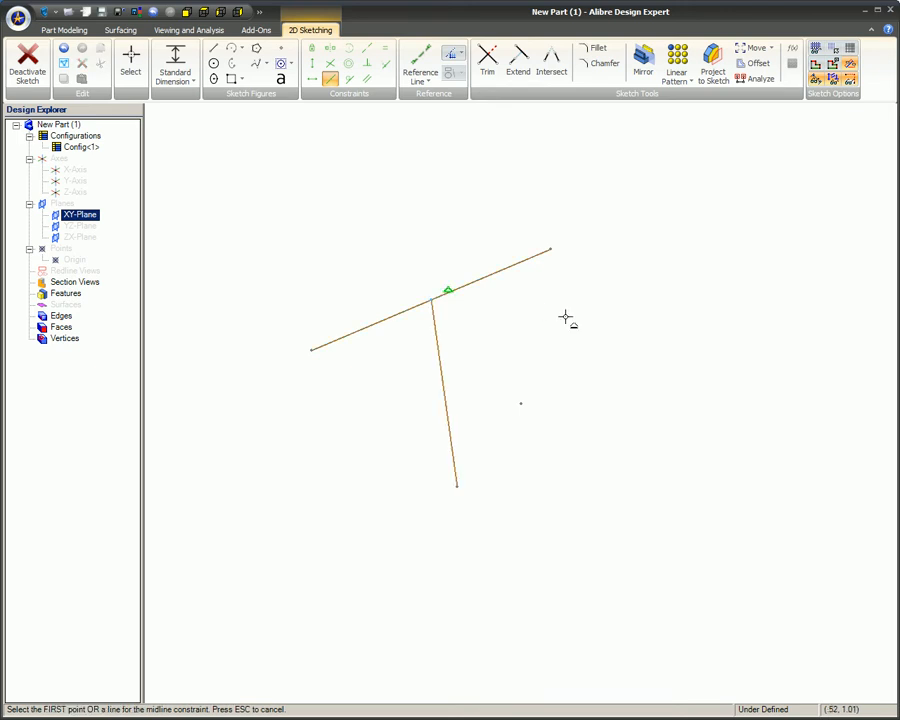
Step: Drag the long line's right endpoint to several positions to confirm the joint tracks its midpoint
click(131, 60)
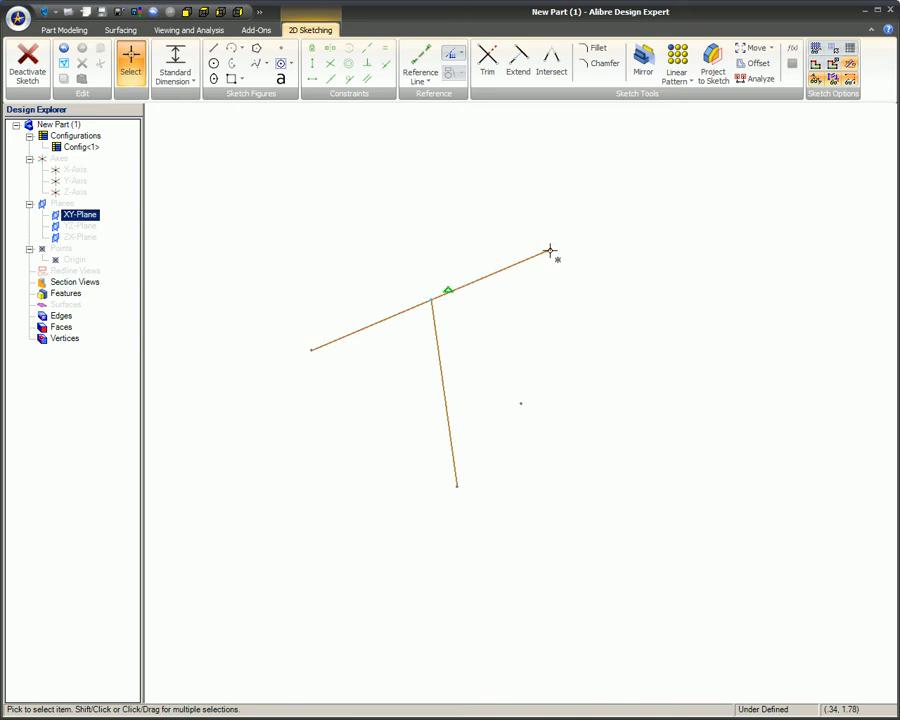
drag(550, 250, 475, 368)
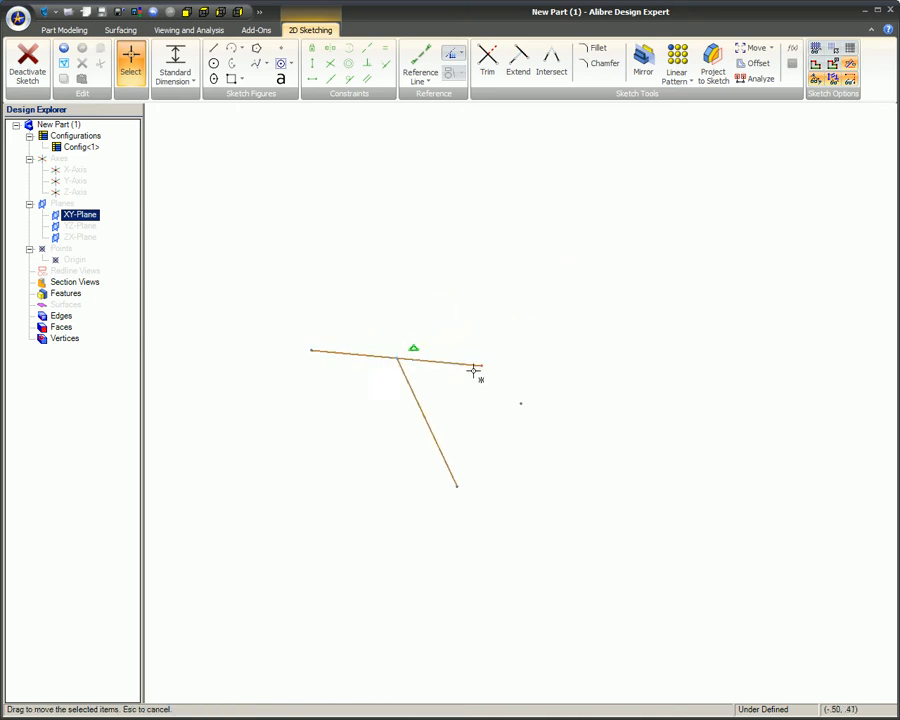
drag(473, 368, 632, 285)
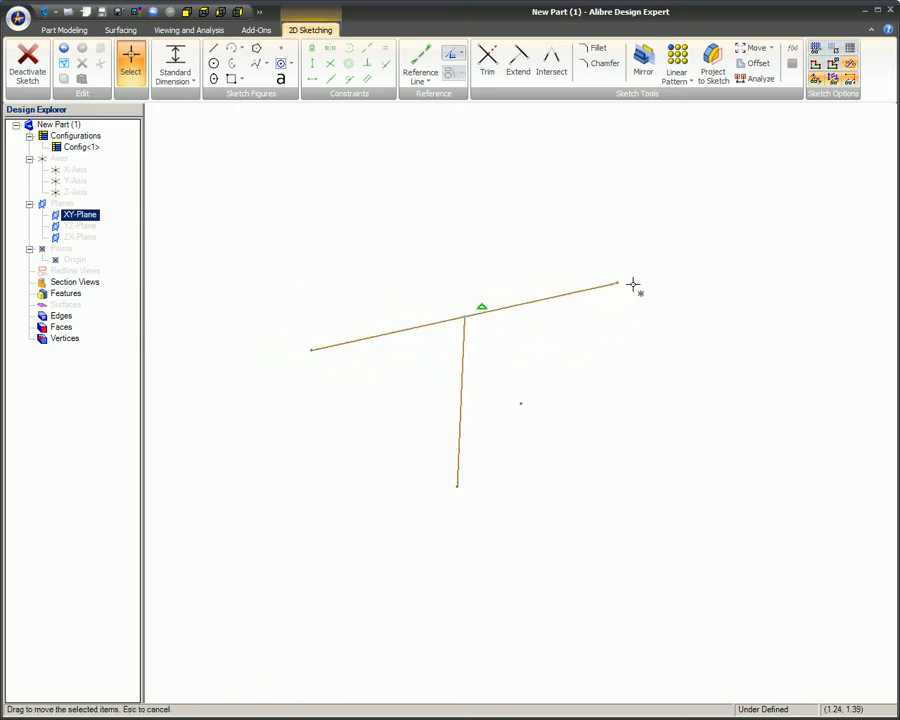
drag(617, 286, 650, 287)
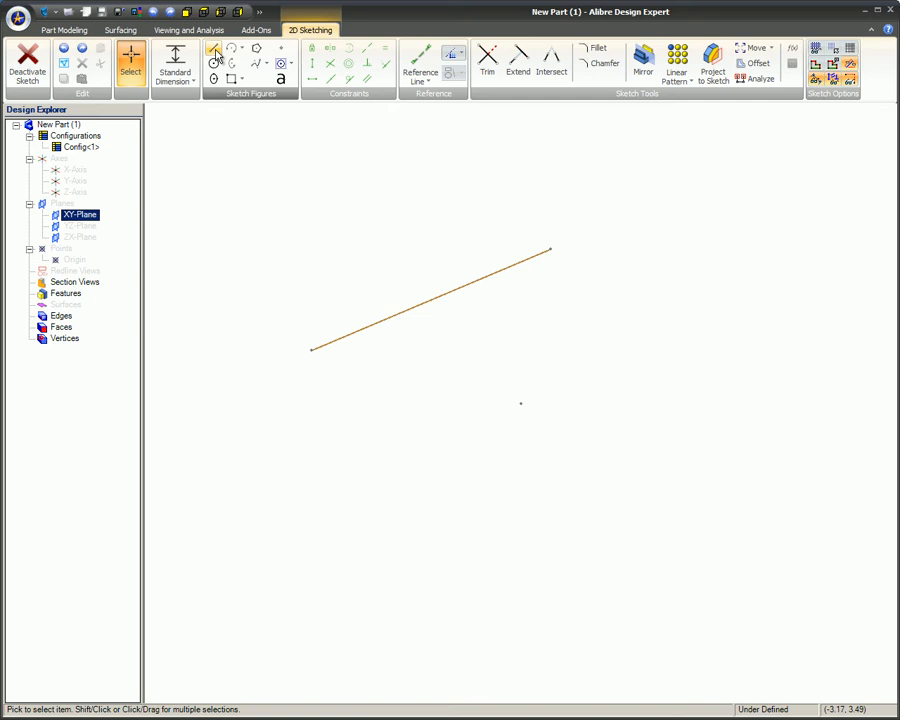
Step: Draw a line whose start point snaps to the long line's midpoint marker
click(213, 48)
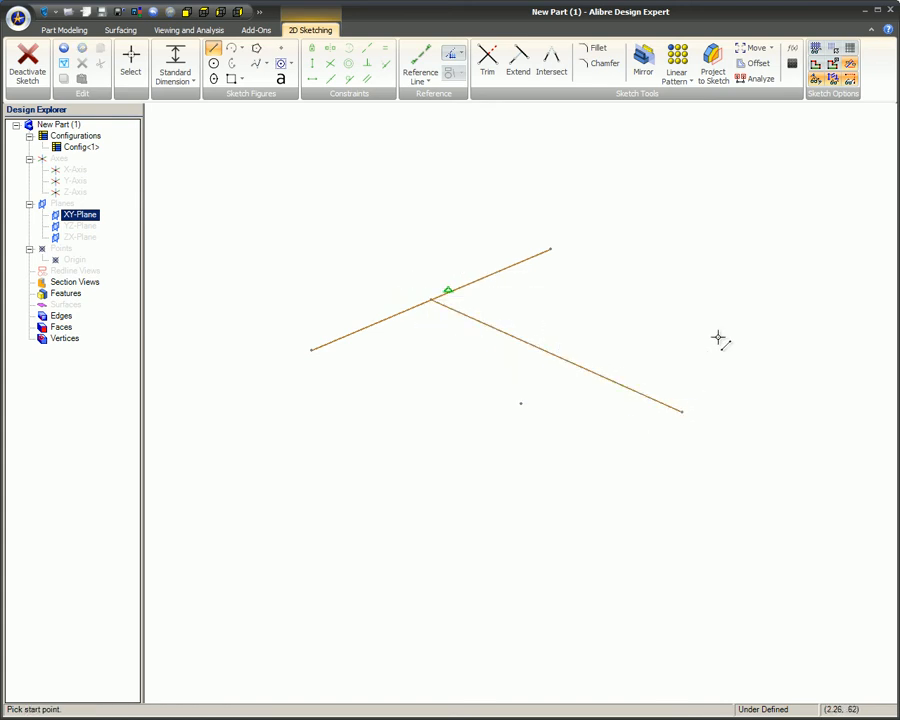
click(130, 70)
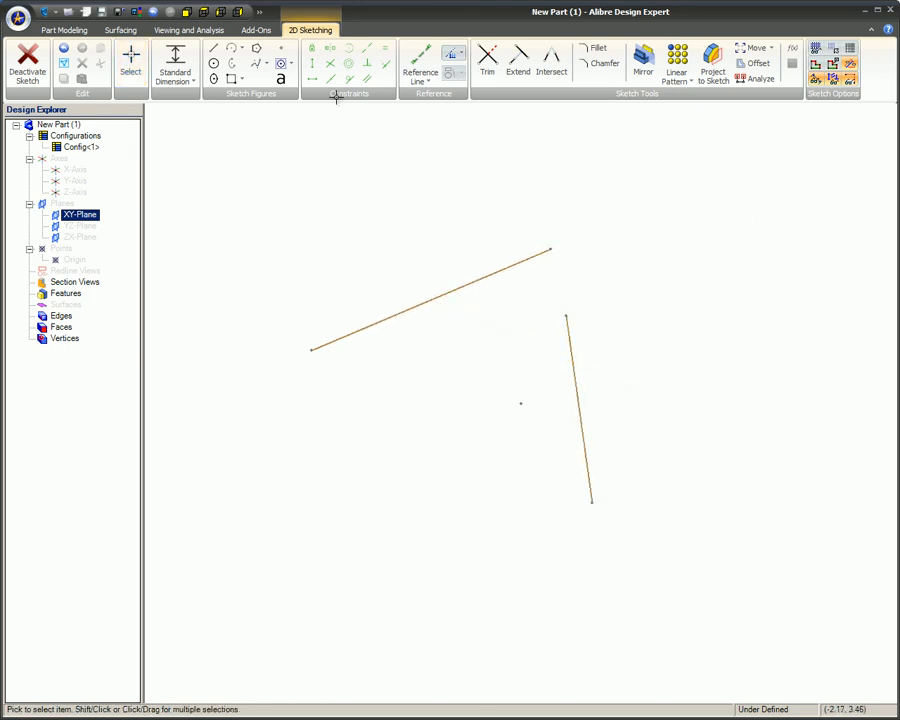
Step: Activate the Midline constraint again for the two unconnected lines
click(330, 79)
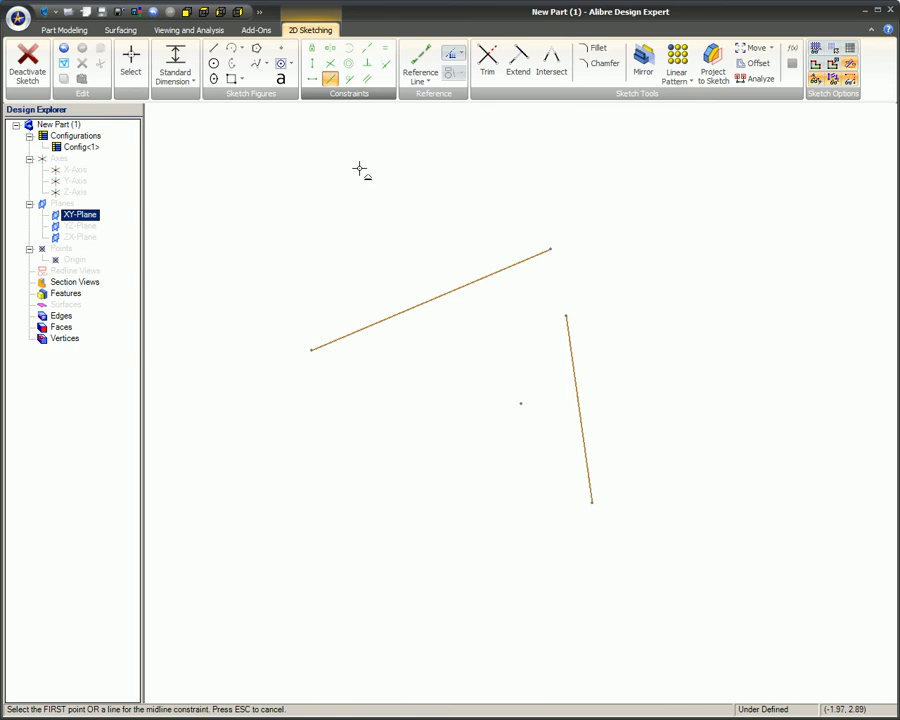